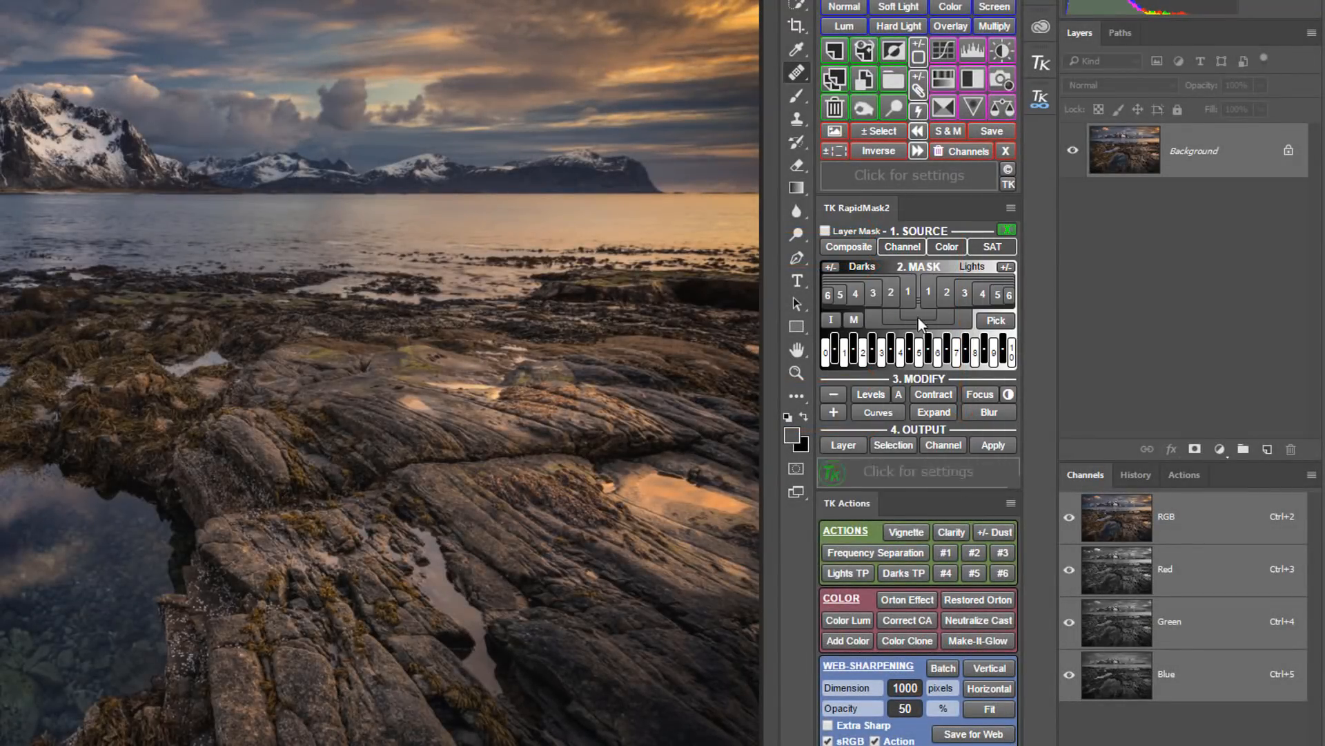
Step: Preview Darks-2 then Lights-1 masks, darken and lighten the mask, then load a selection
click(889, 293)
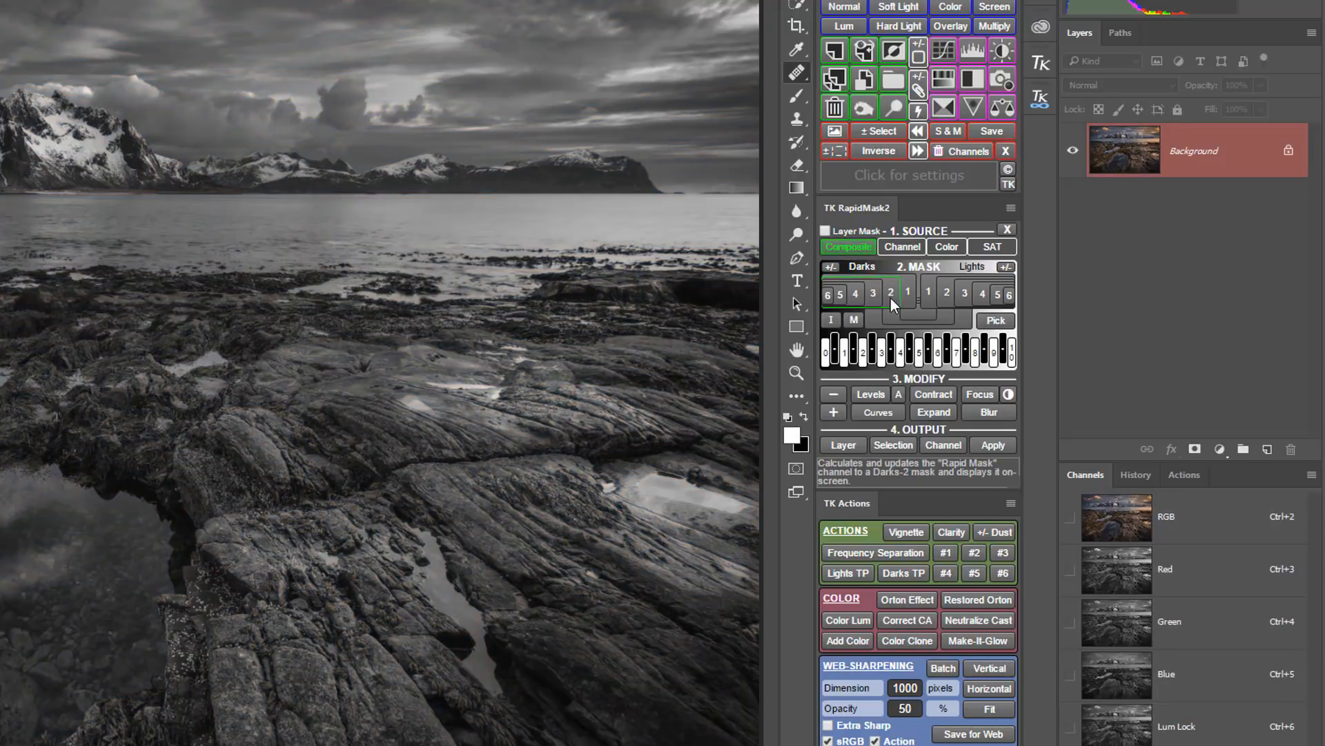
click(929, 293)
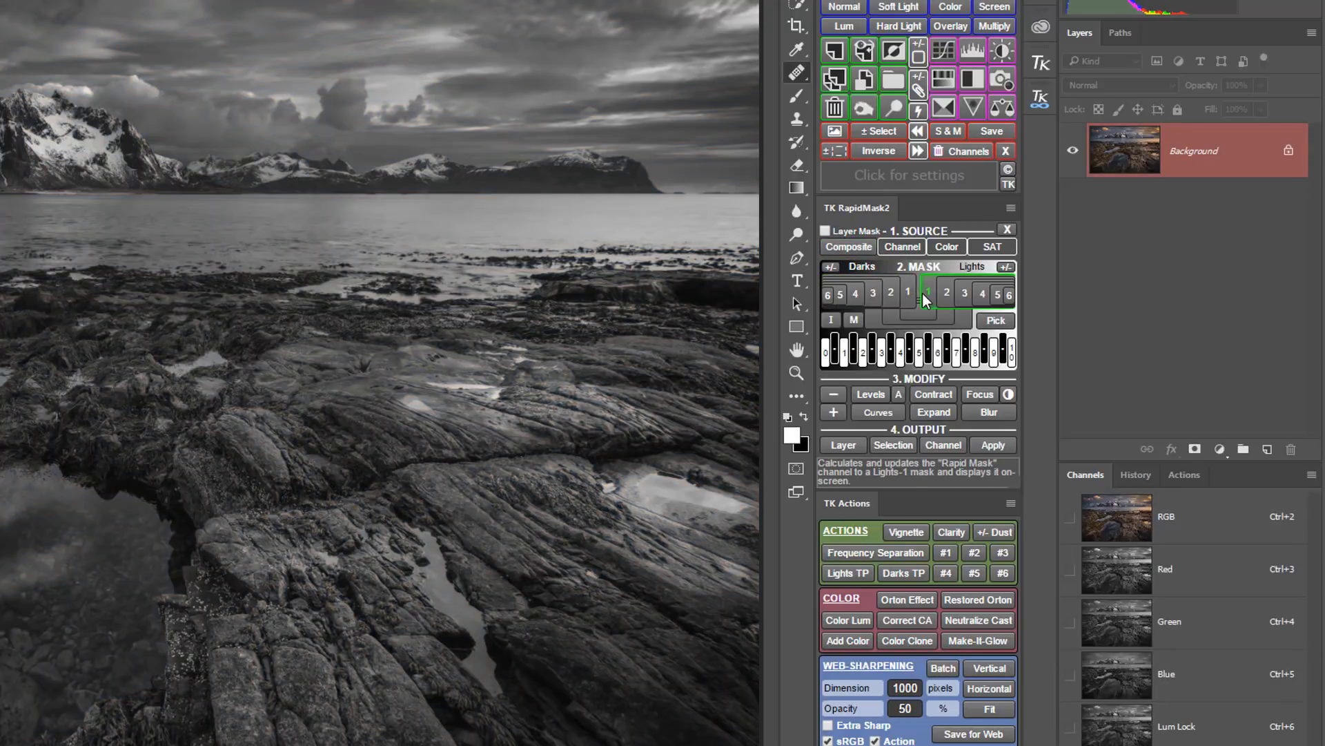
click(933, 394)
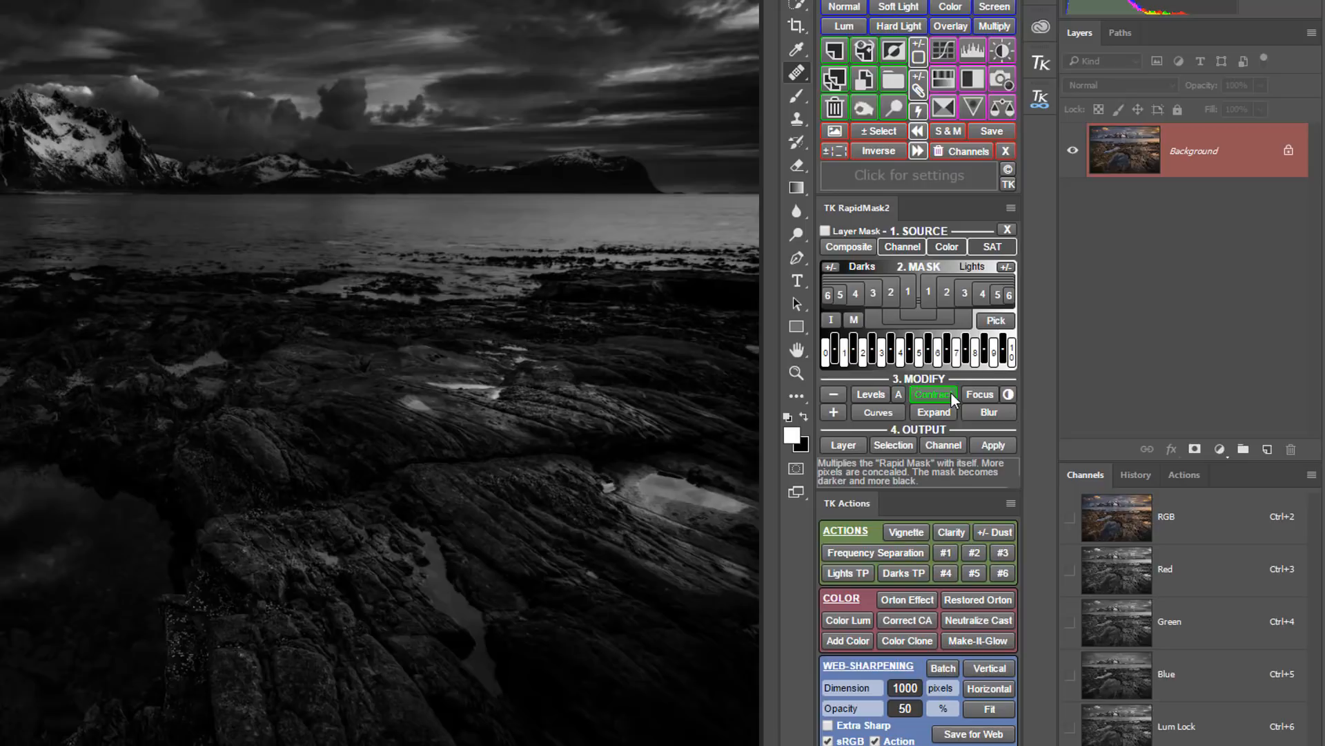
click(933, 413)
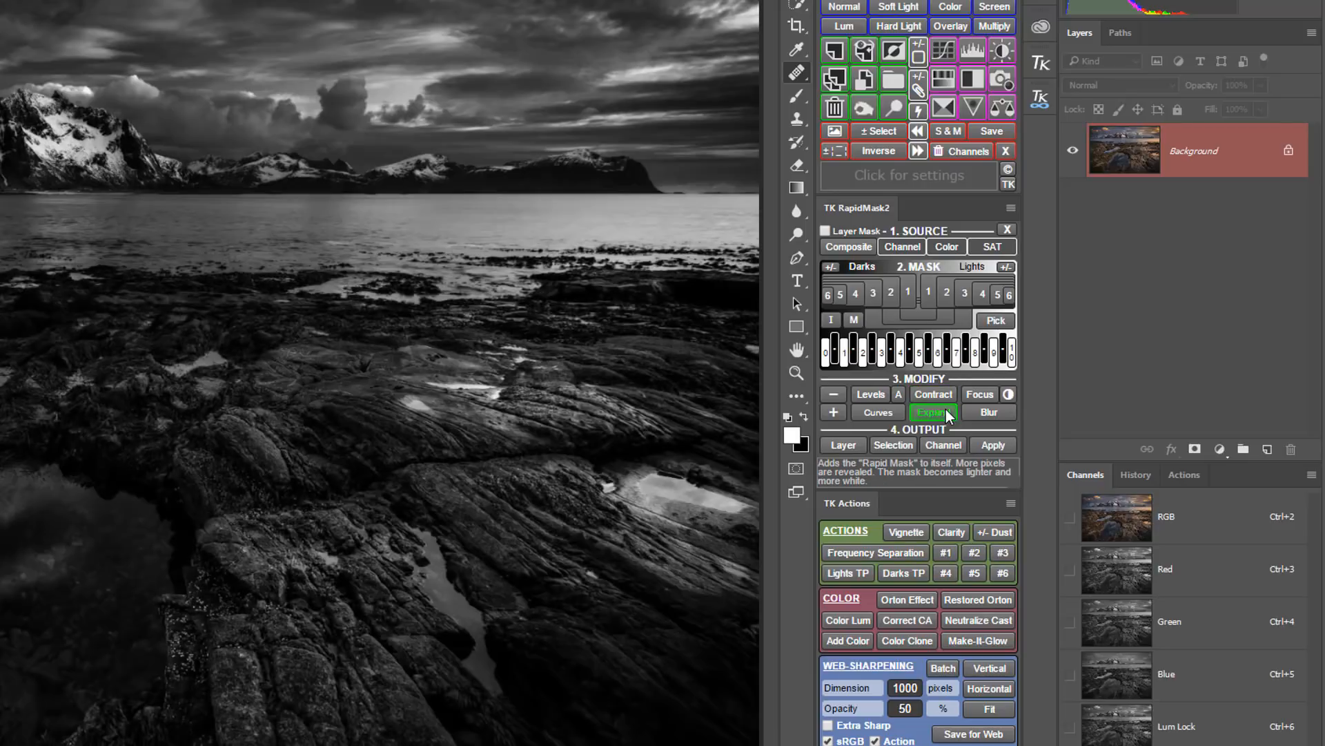
click(893, 445)
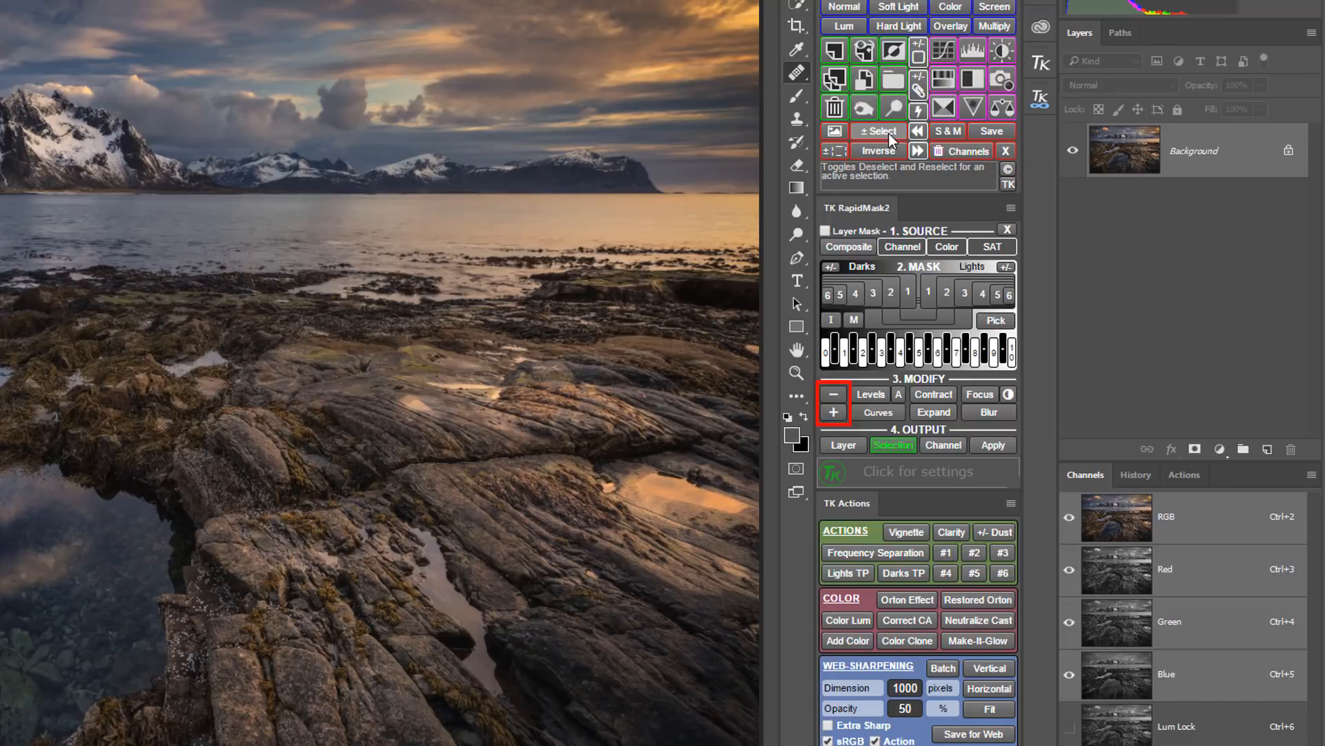
mouse_move(886, 137)
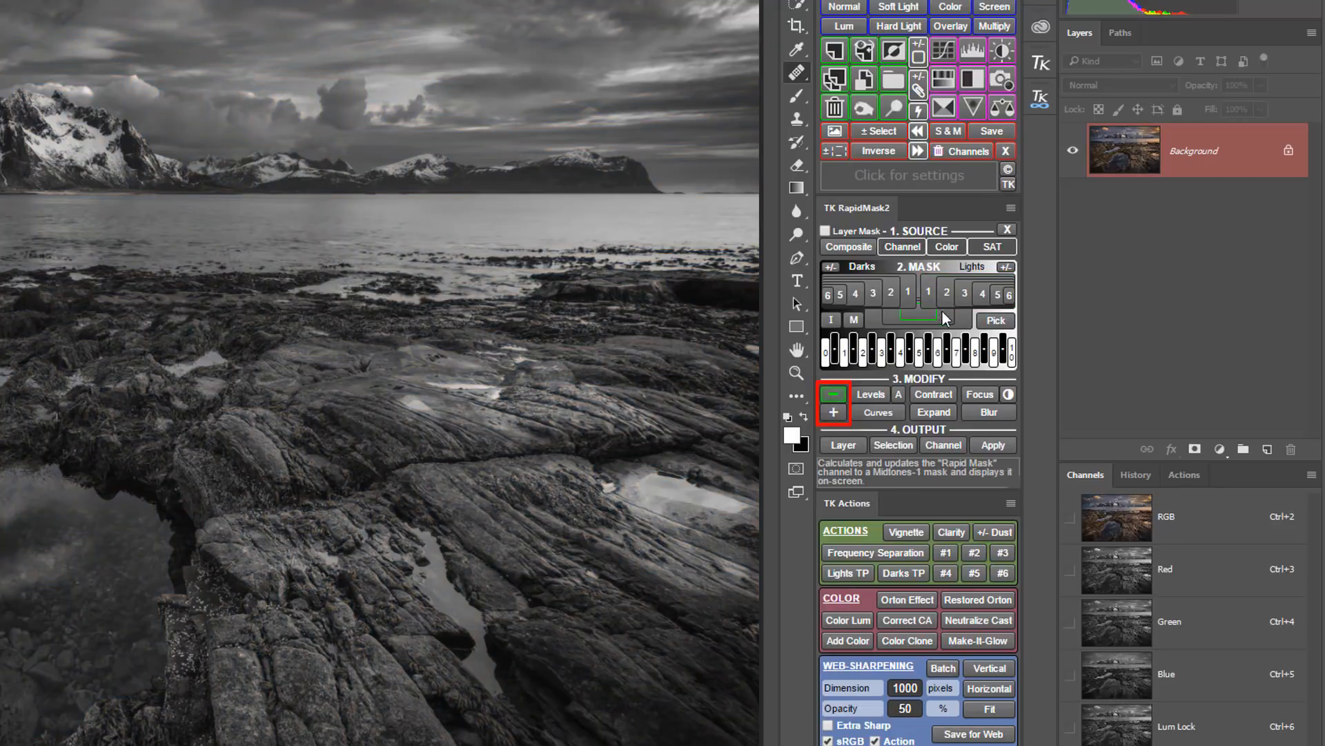
Step: Preview the Midtones-1 luminosity mask in TK RapidMask2
click(963, 293)
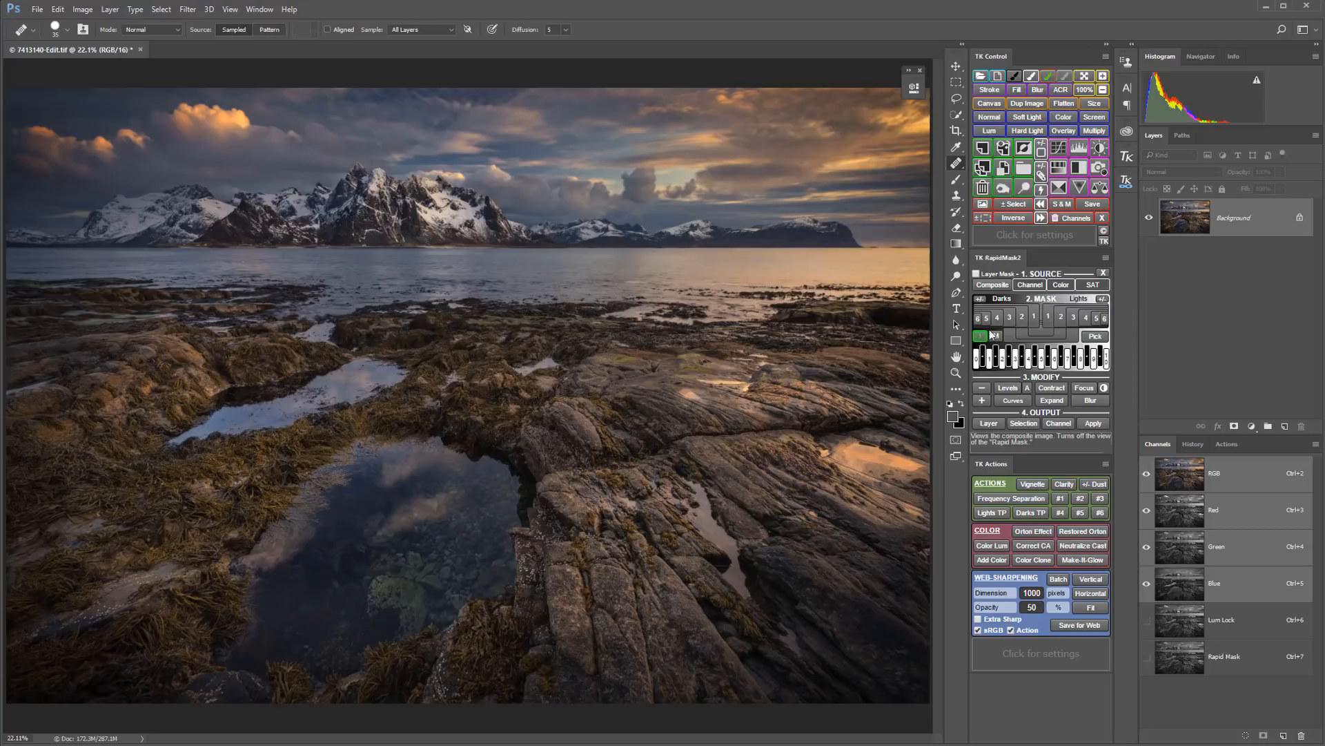
click(1061, 284)
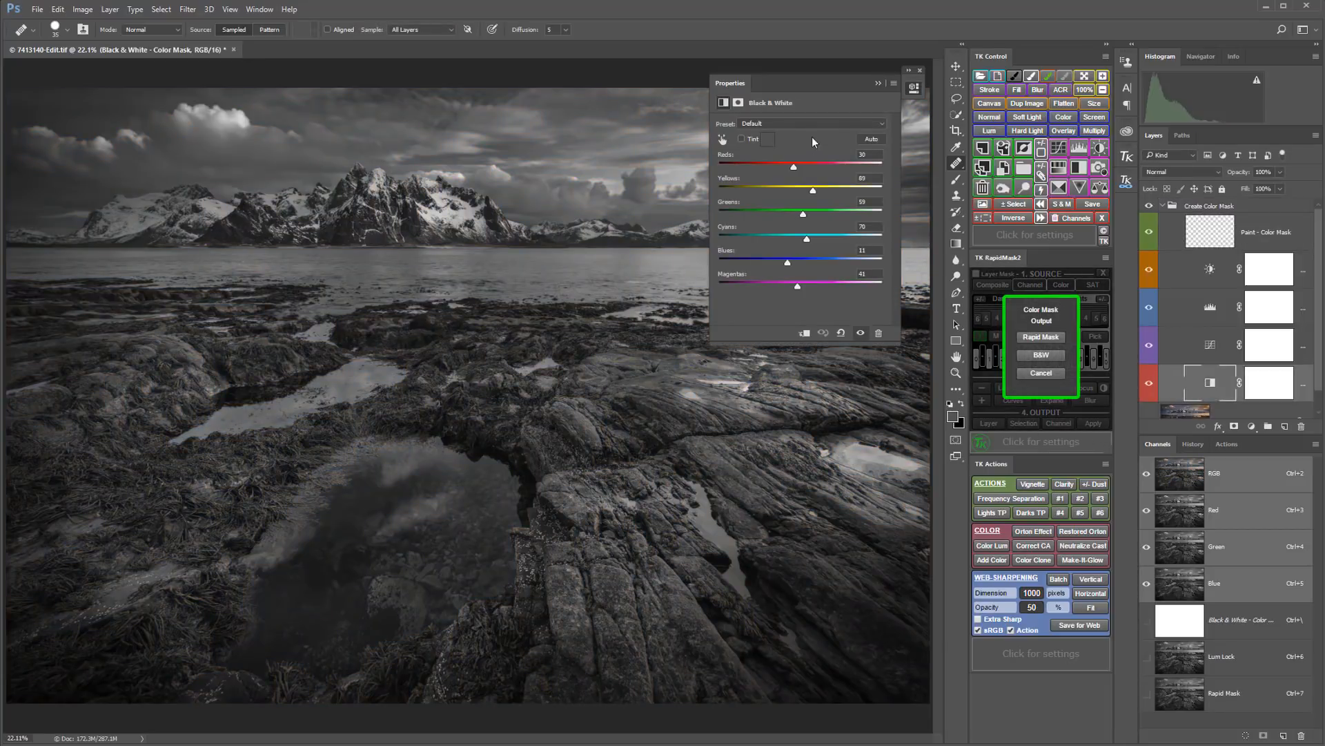
drag(793, 166, 777, 166)
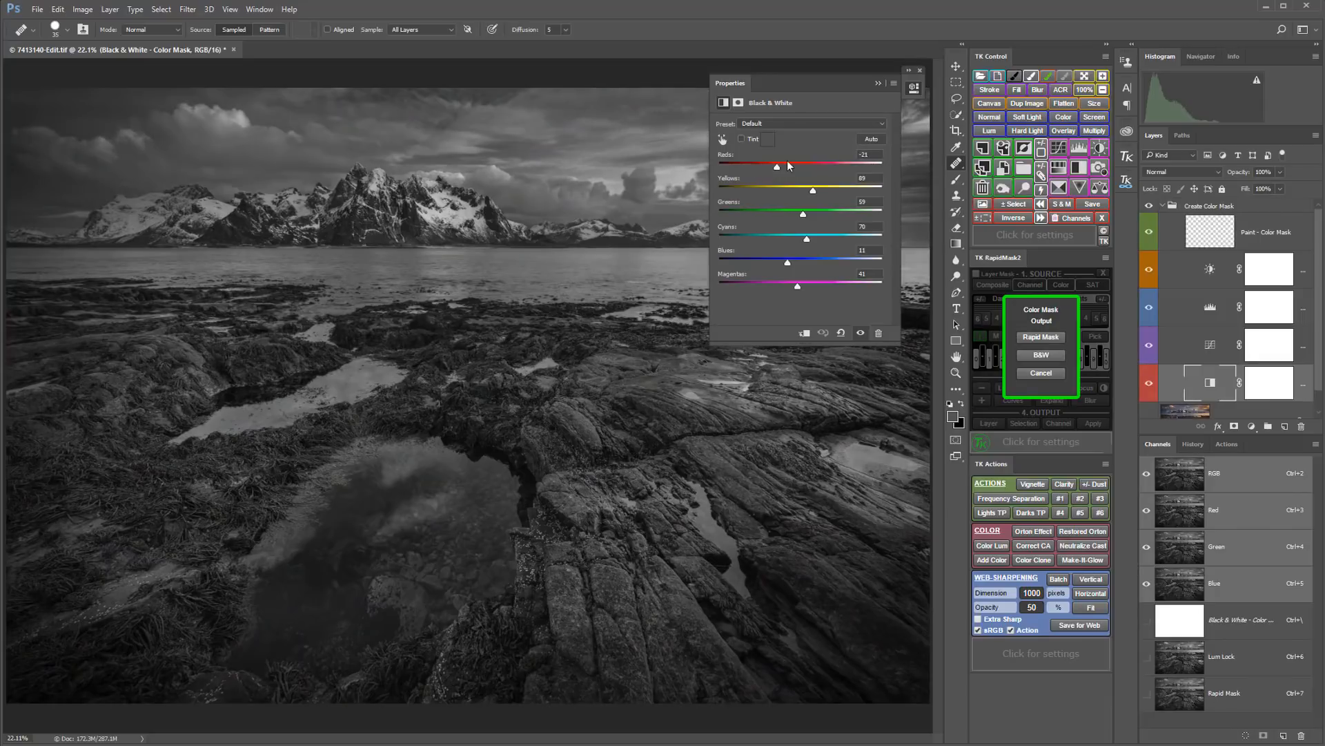
drag(776, 166, 831, 166)
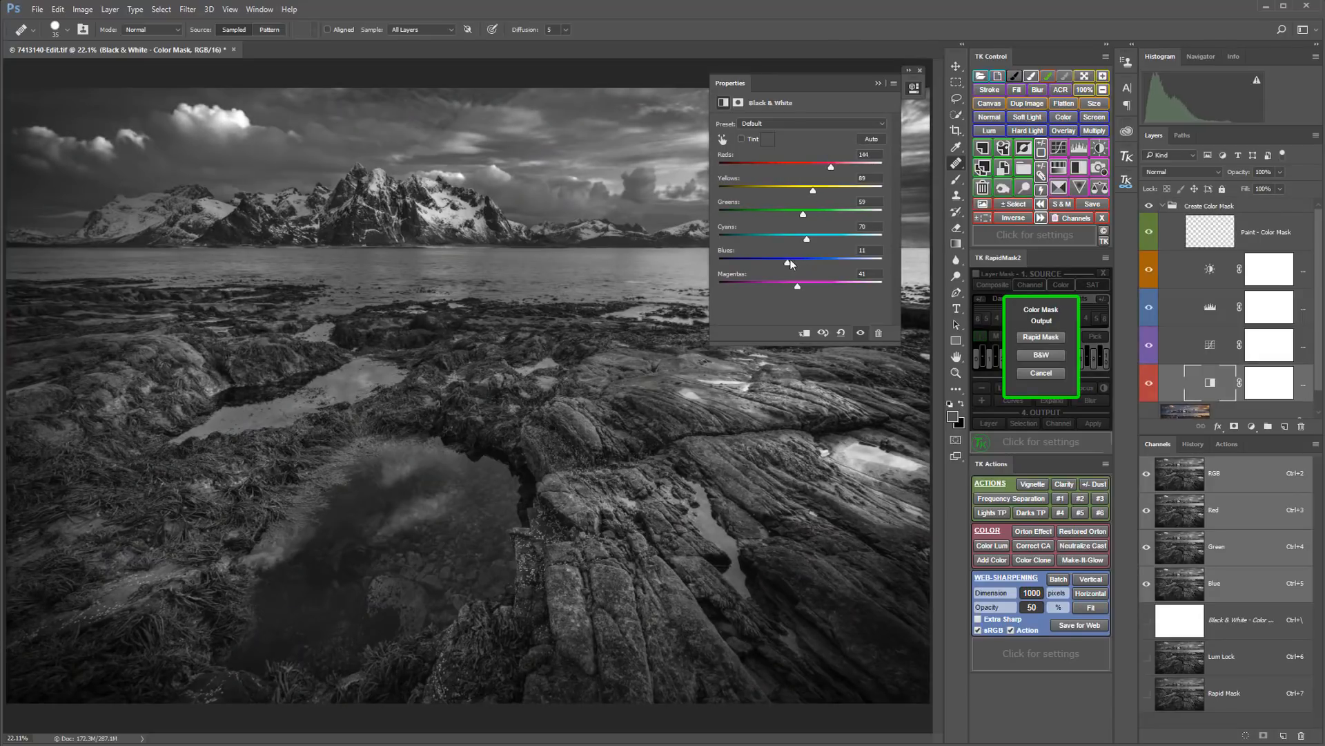
drag(790, 263, 765, 263)
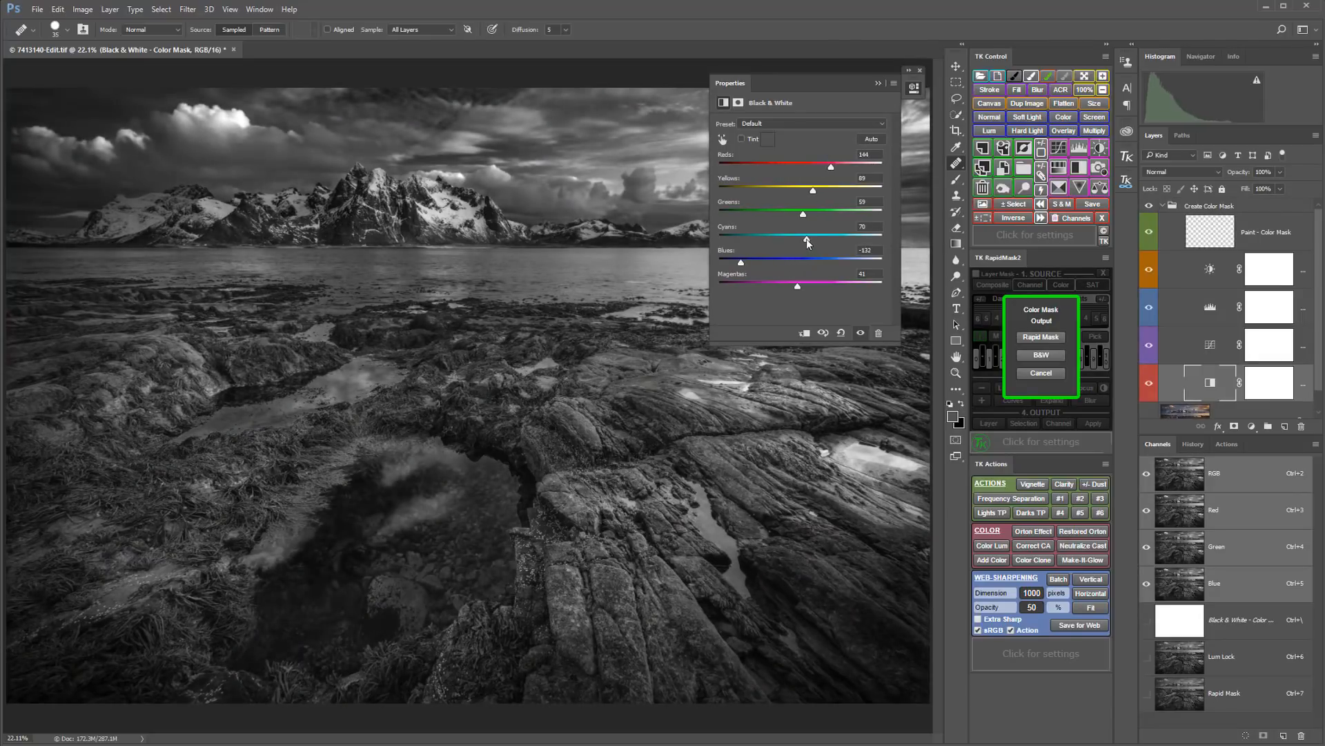
drag(803, 242, 748, 242)
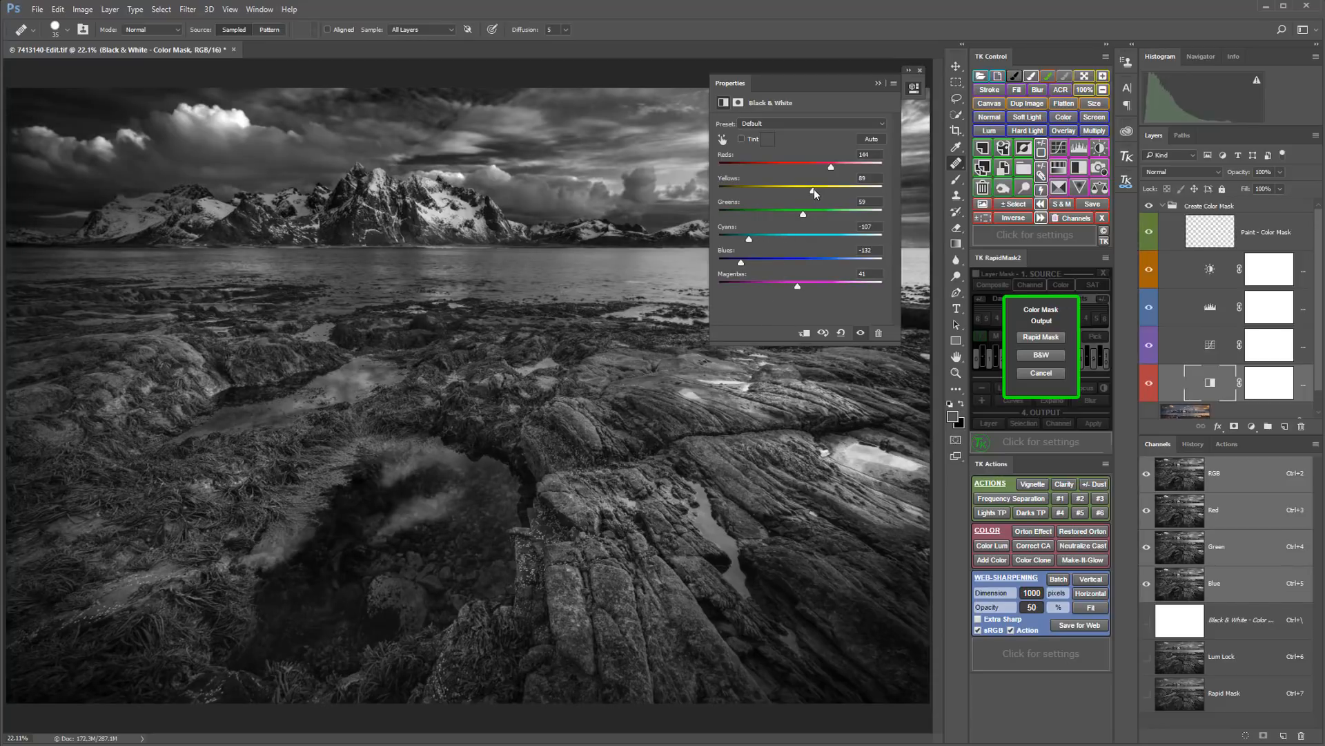
drag(813, 190, 824, 191)
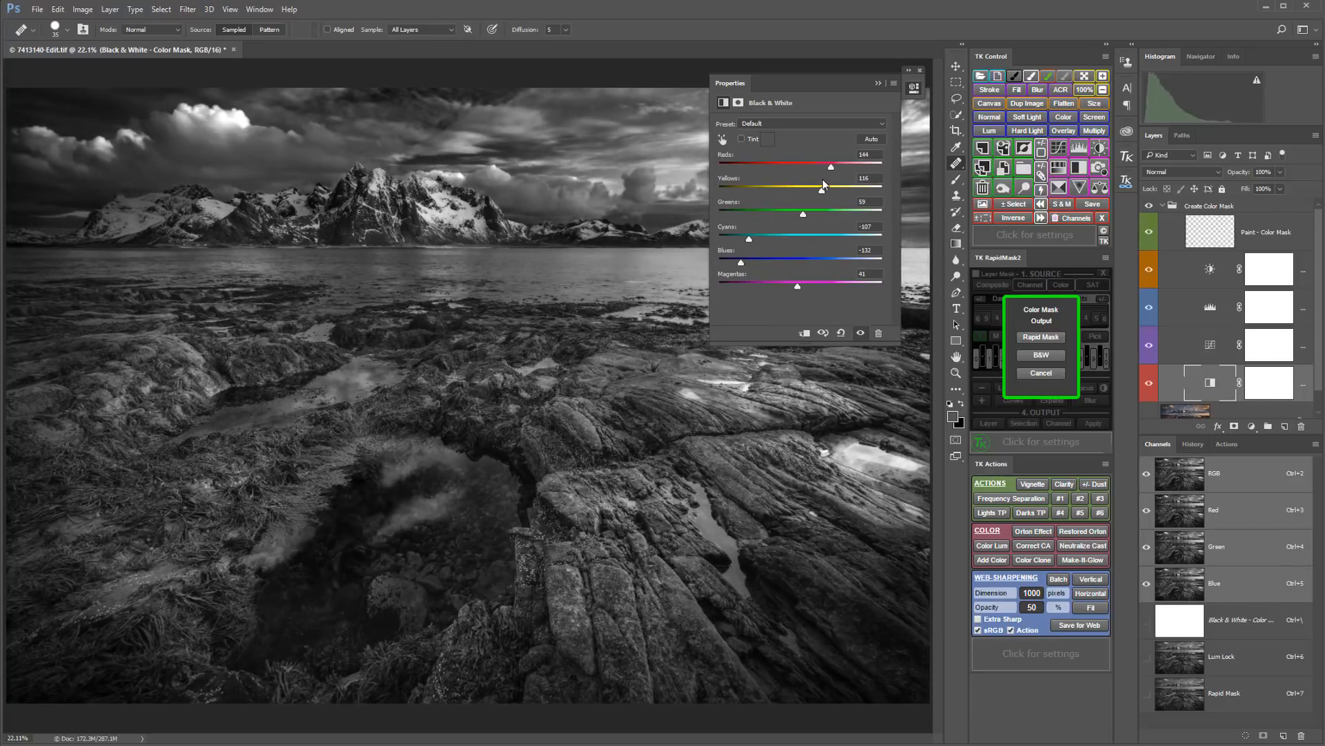
drag(824, 190, 853, 191)
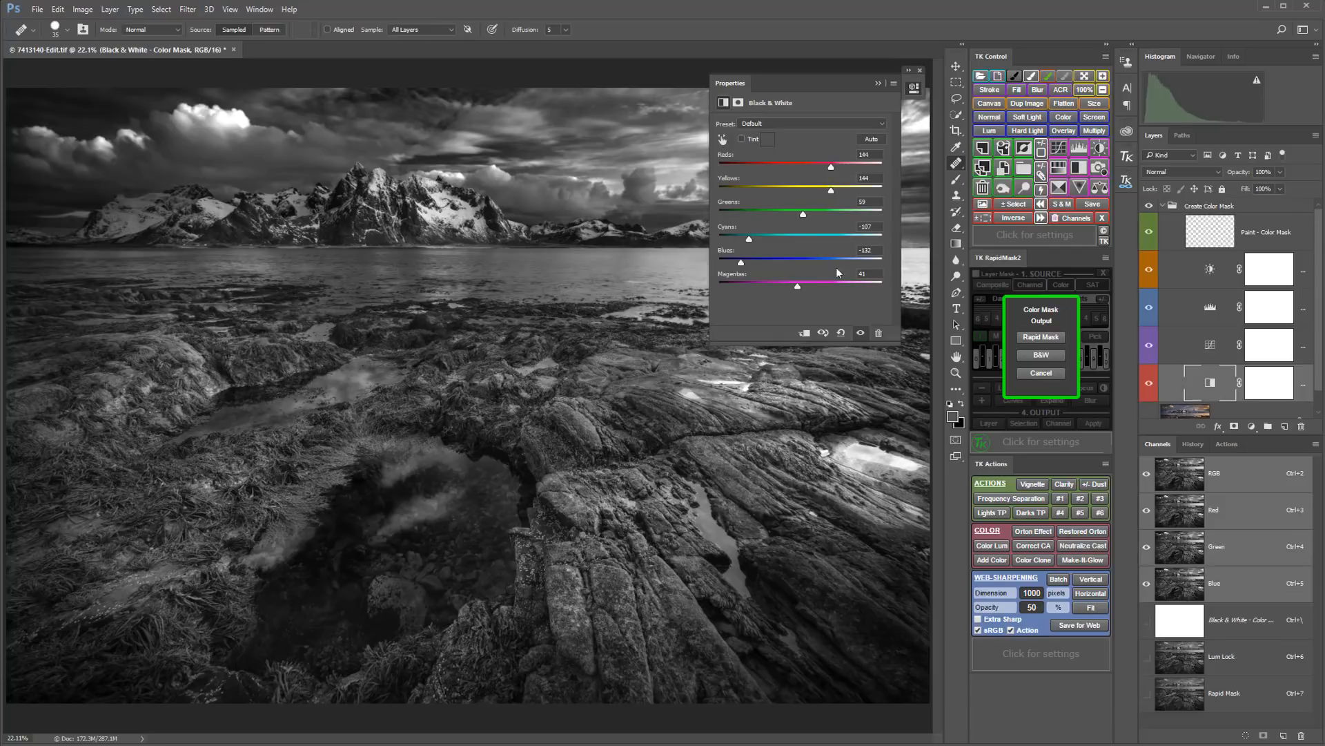
click(1041, 373)
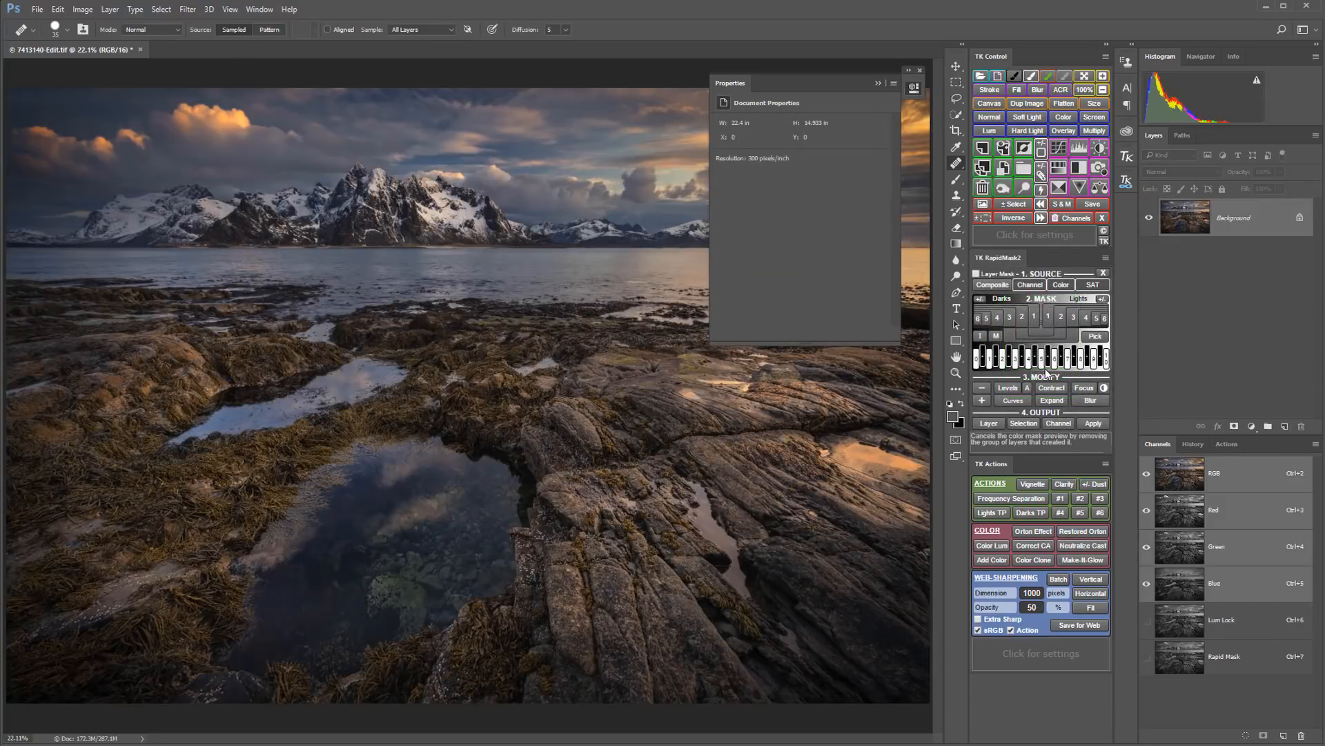
Step: Close Properties, add a Levels adjustment layer, and tick Layer Mask in RapidMask2
click(921, 70)
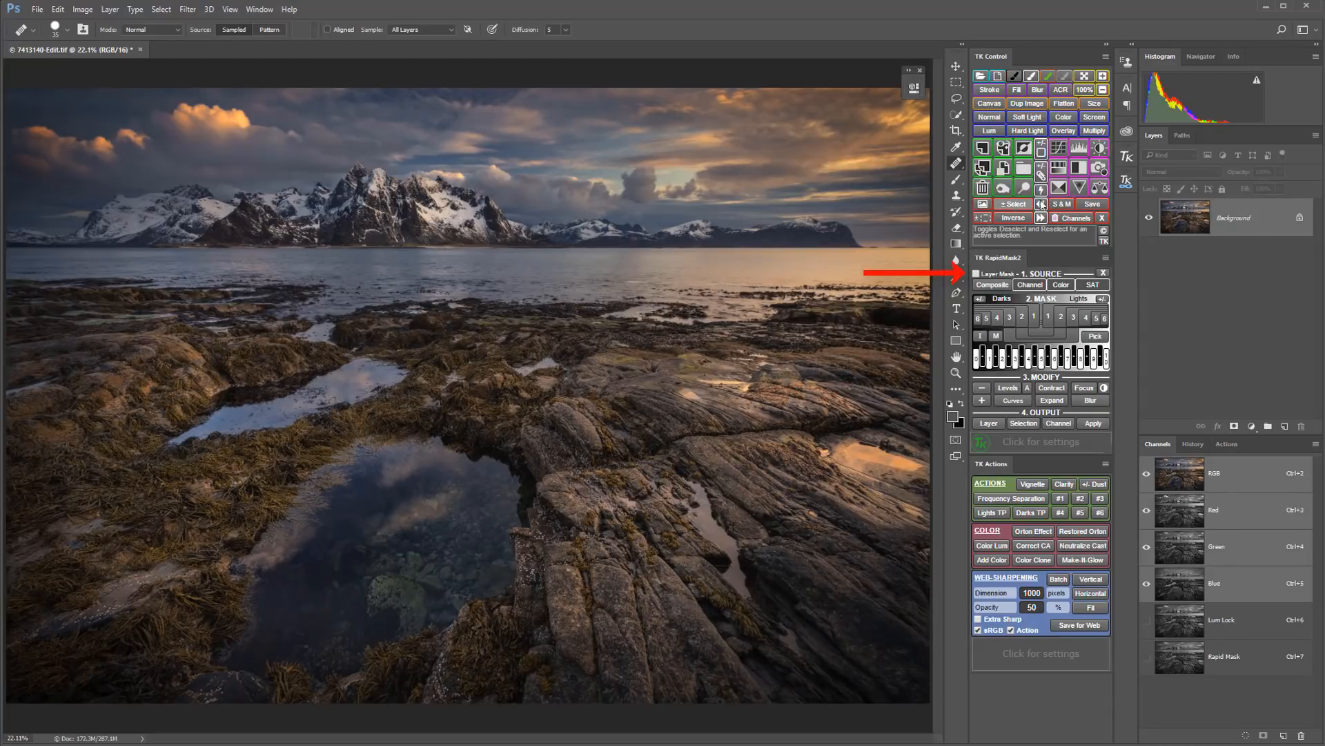
click(1006, 388)
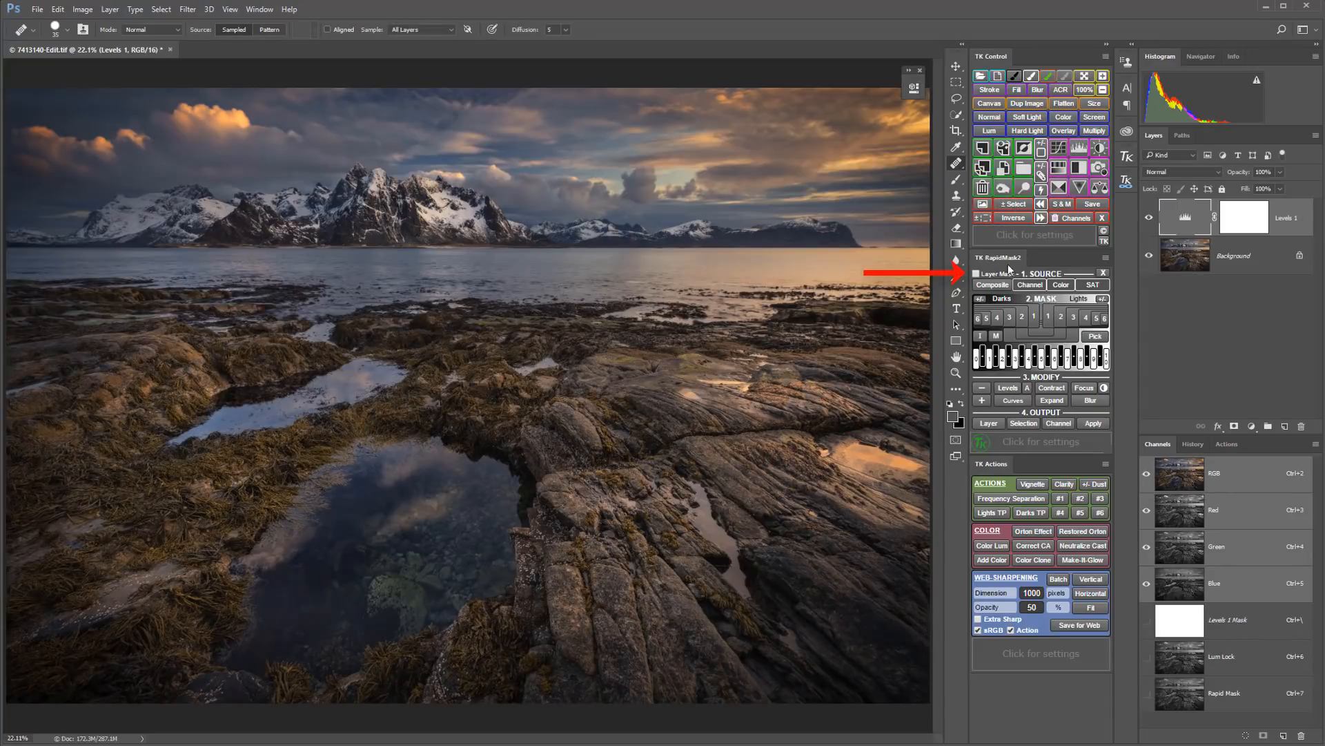
click(978, 273)
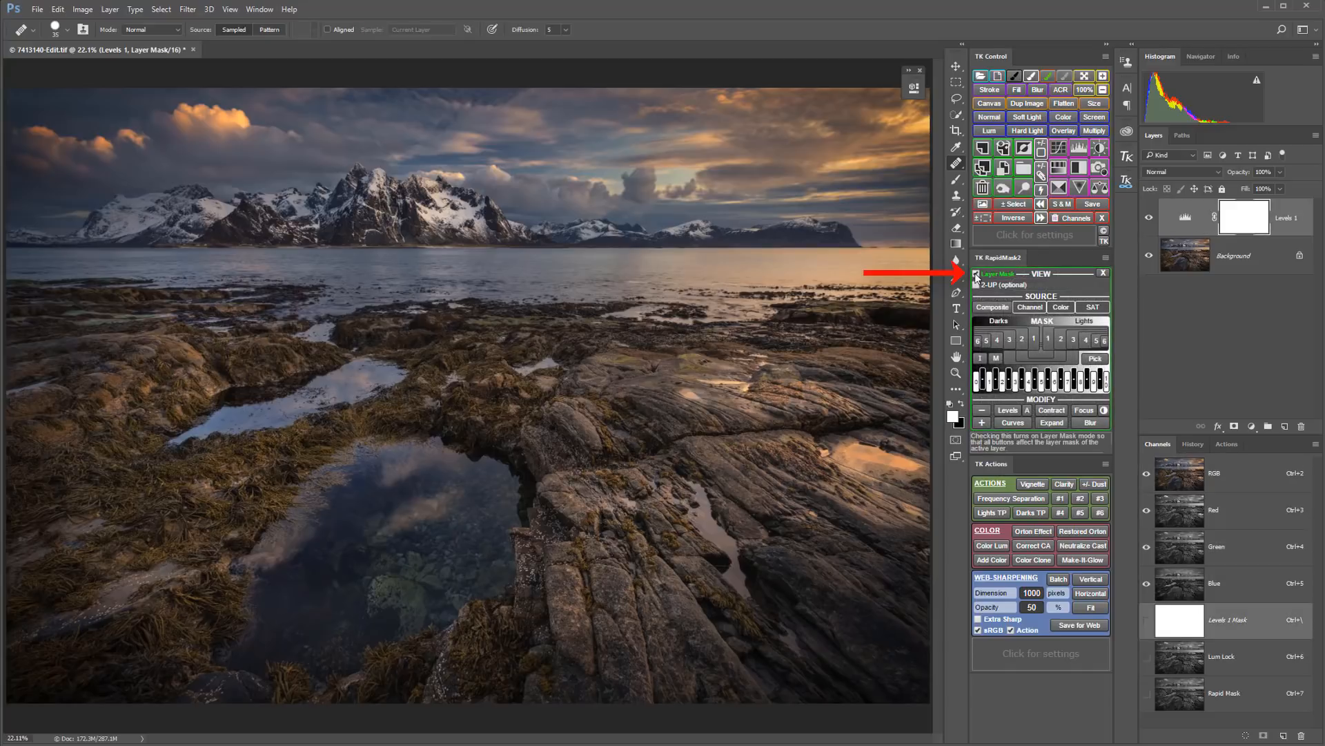
Step: Show the Levels mask above the color seascape in a horizontal 2-UP split, then untick Layer Mask
click(1021, 338)
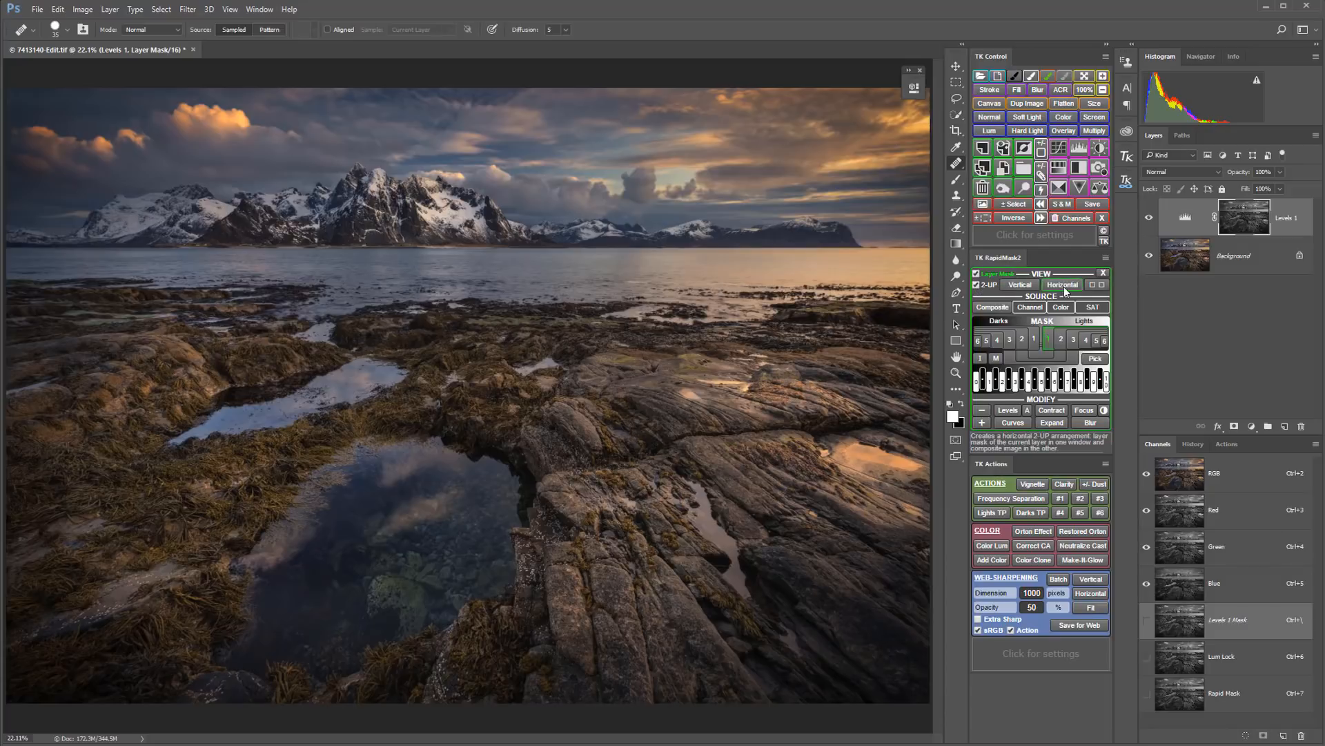
click(1061, 283)
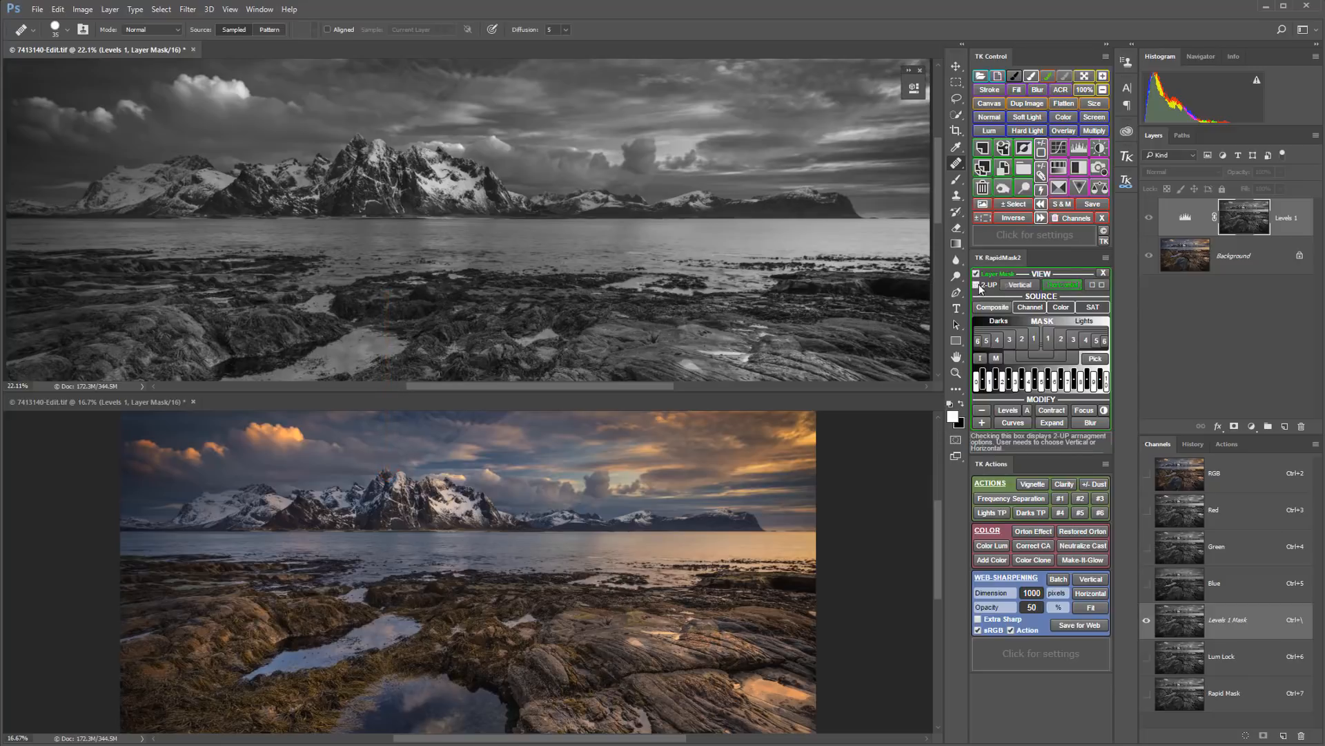
click(978, 273)
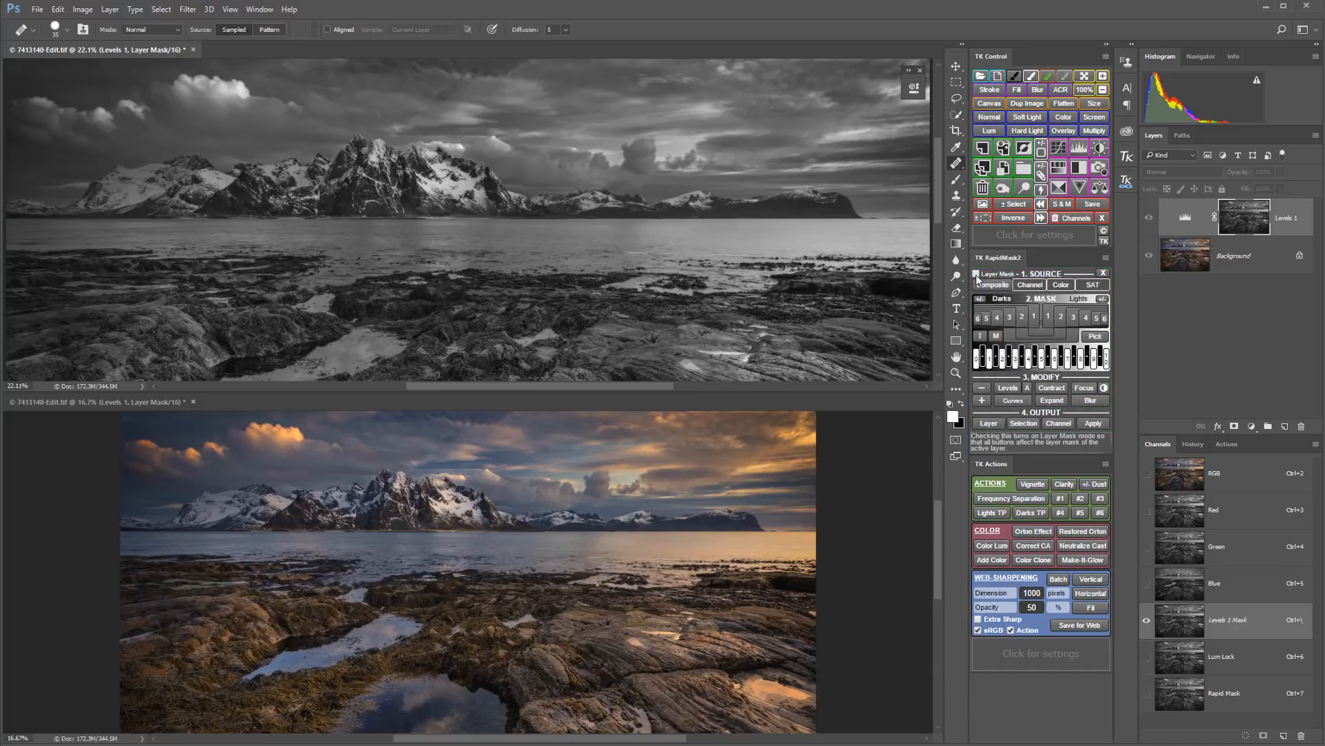